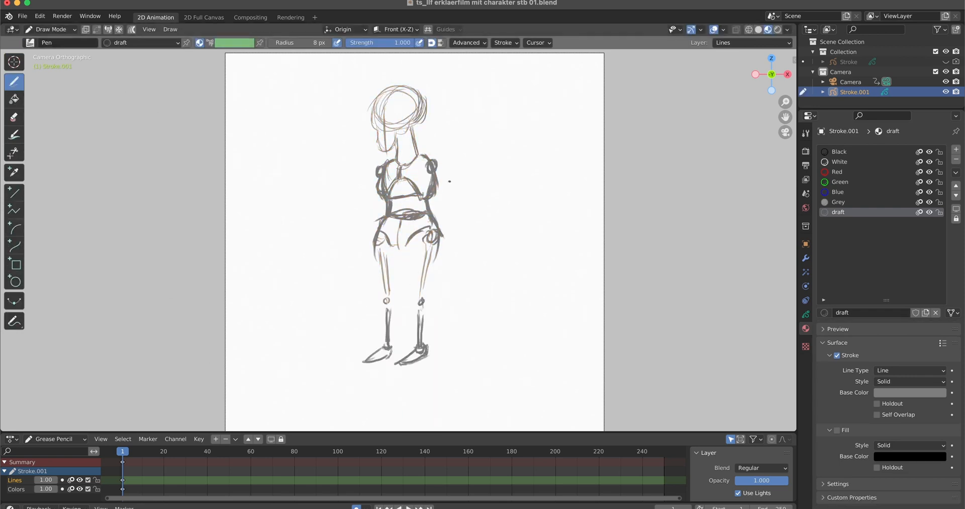
Step: Switch between the Eraser Soft and Pen tools to rework the draft arm strokes
left_click(14, 117)
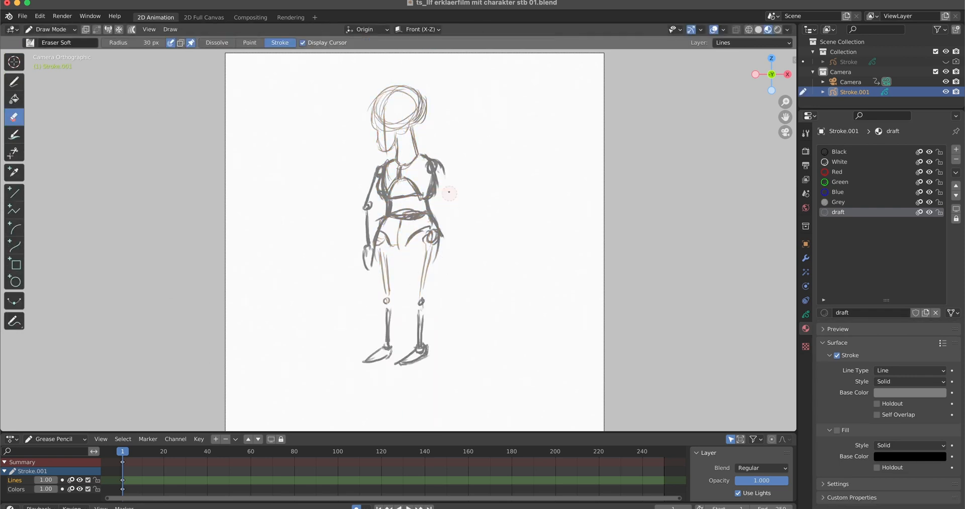
left_click(14, 82)
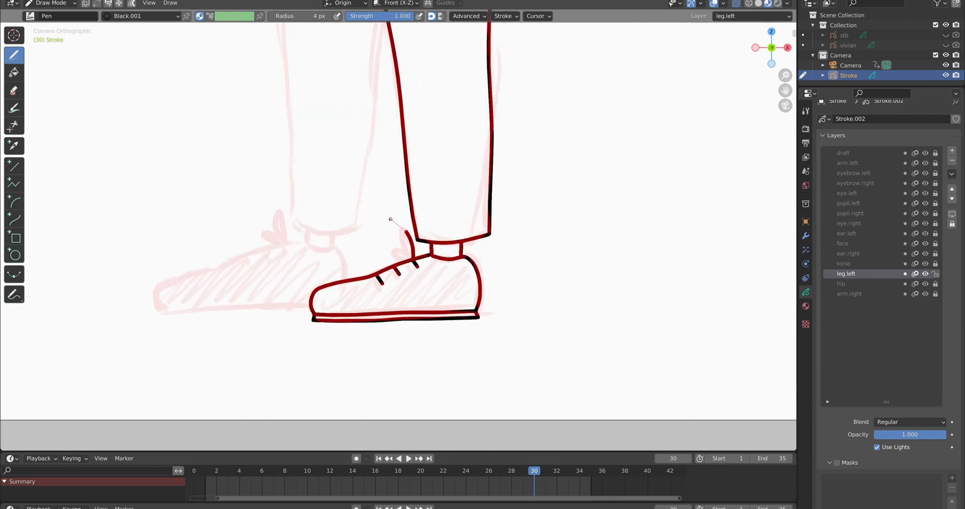
Step: Pick the leg.left layer for tracing the trouser leg, sock and shoe outlines
left_click(847, 293)
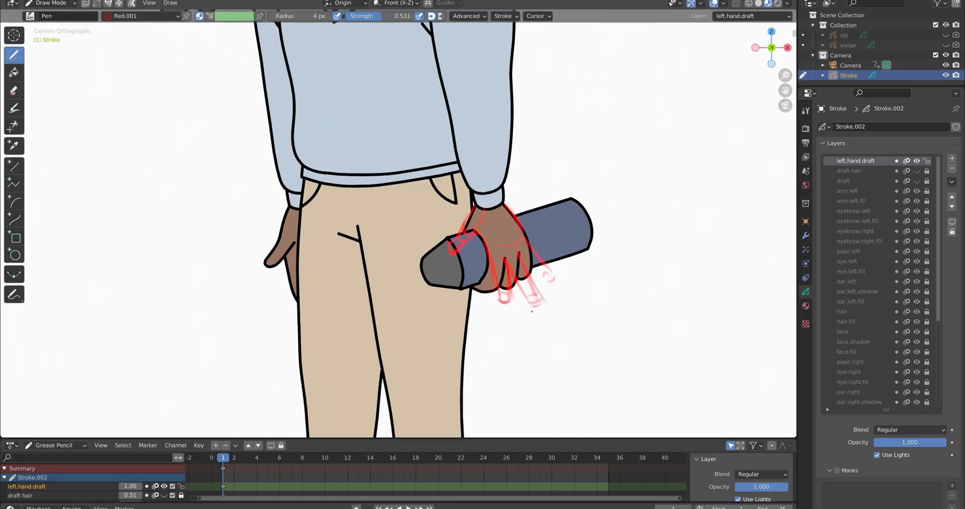
Step: Open the front storyboard file with its mouth.smile and mouth.neutral layers
left_click(142, 15)
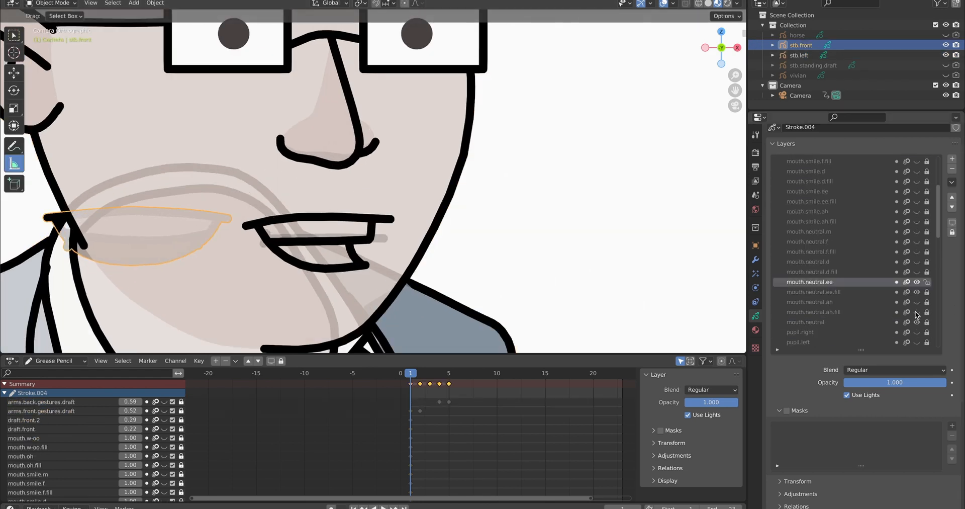
Step: Select stb.left, set mouth.neutral.d opacity to 0.521, and return to Object Mode
left_click(799, 54)
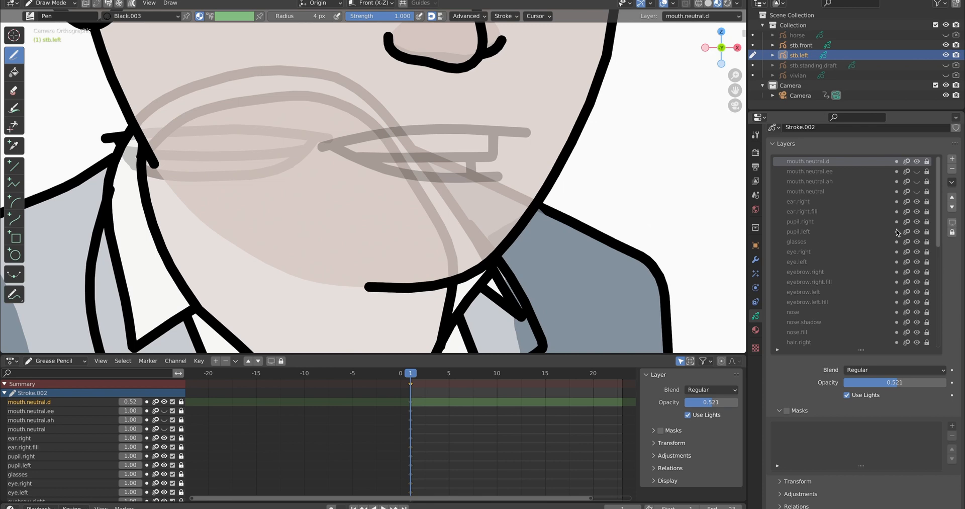
key("Tab")
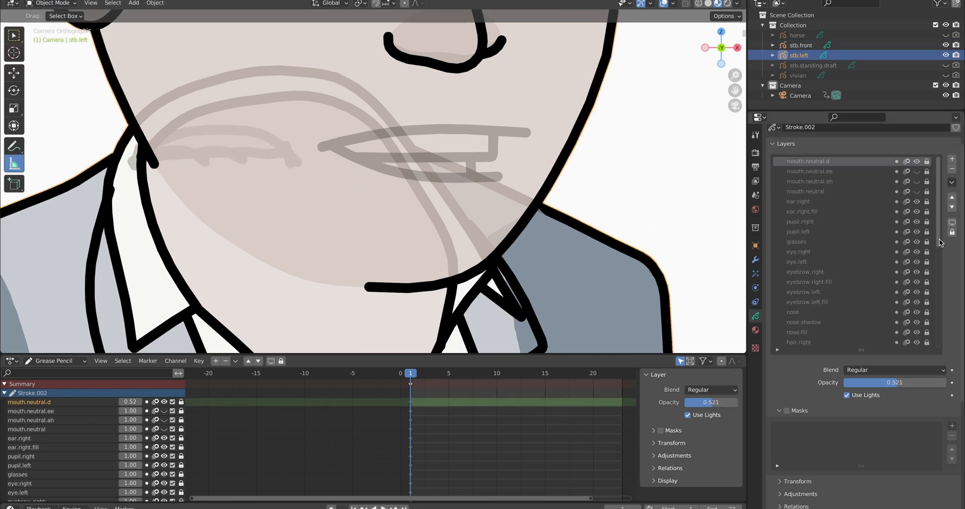